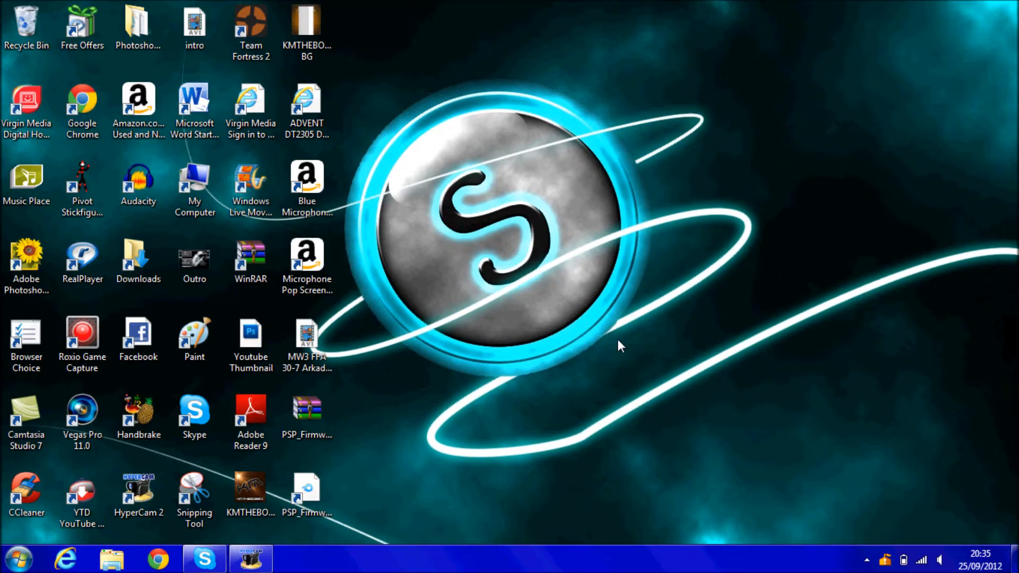
mouse_move(594, 251)
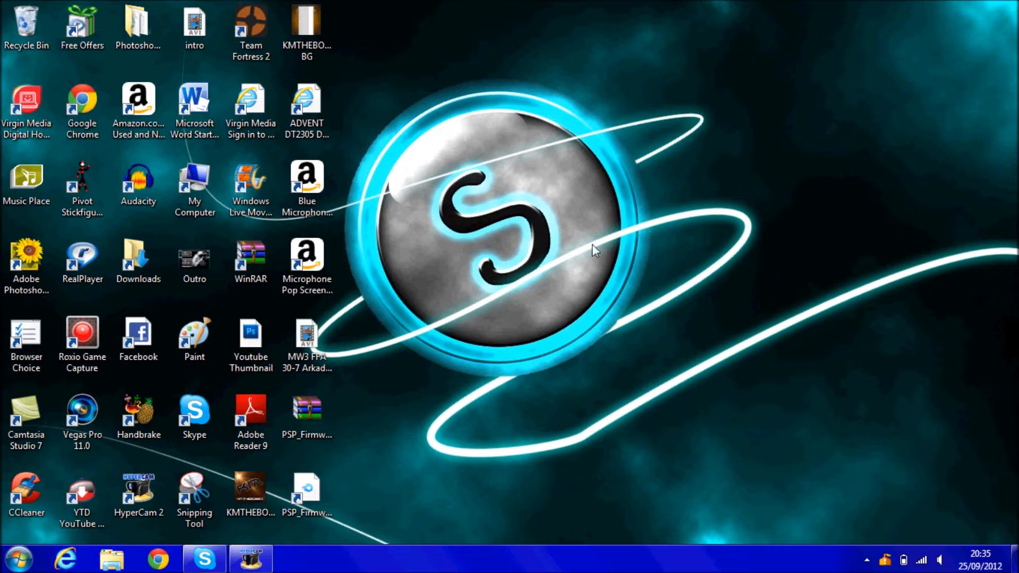
mouse_move(652, 242)
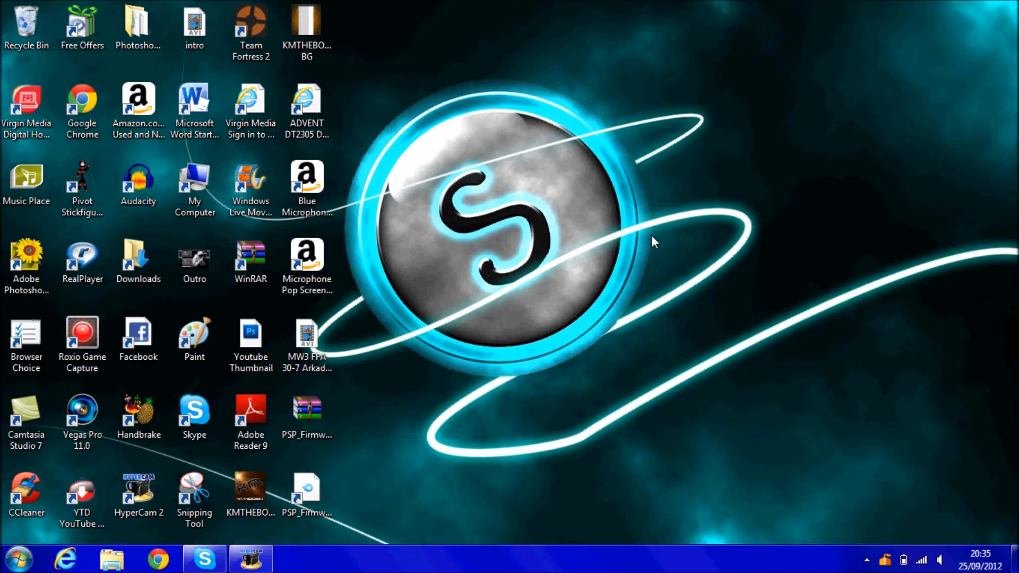
mouse_move(456, 349)
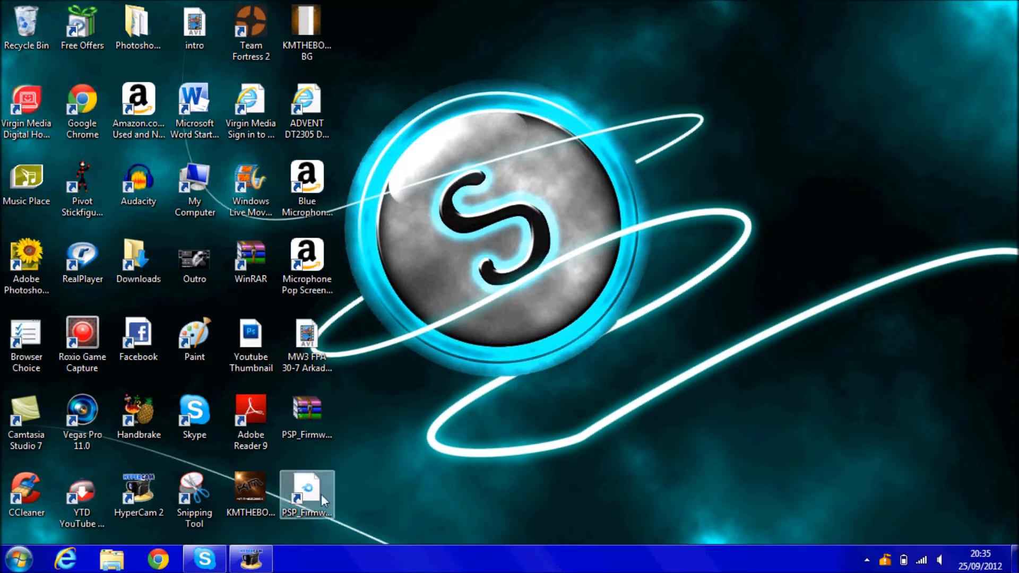
Step: Launch the PSP_Firmware_610_Update download in Internet Explorer, then close the browser to reveal the desktop
double_click(306, 494)
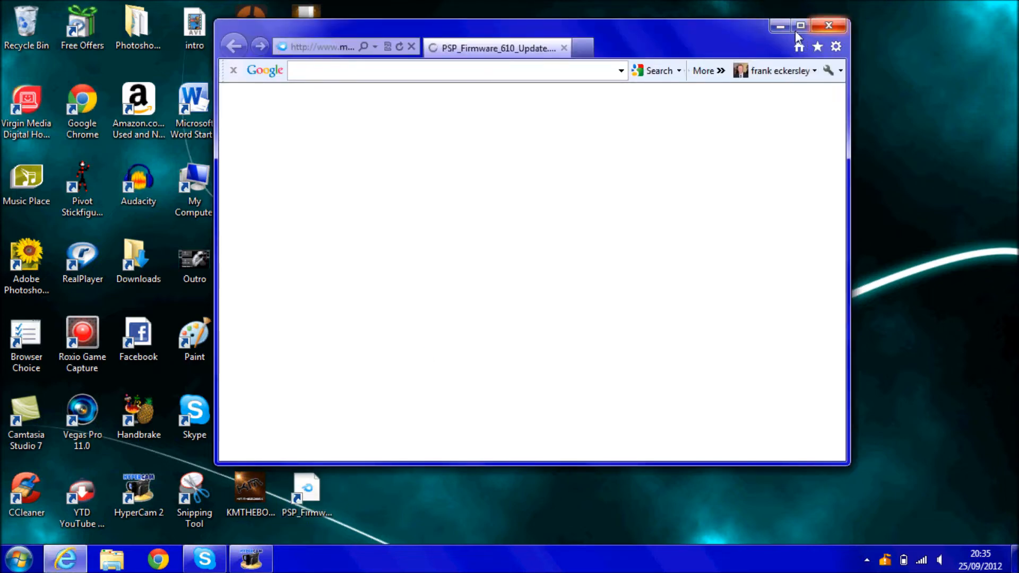
click(800, 26)
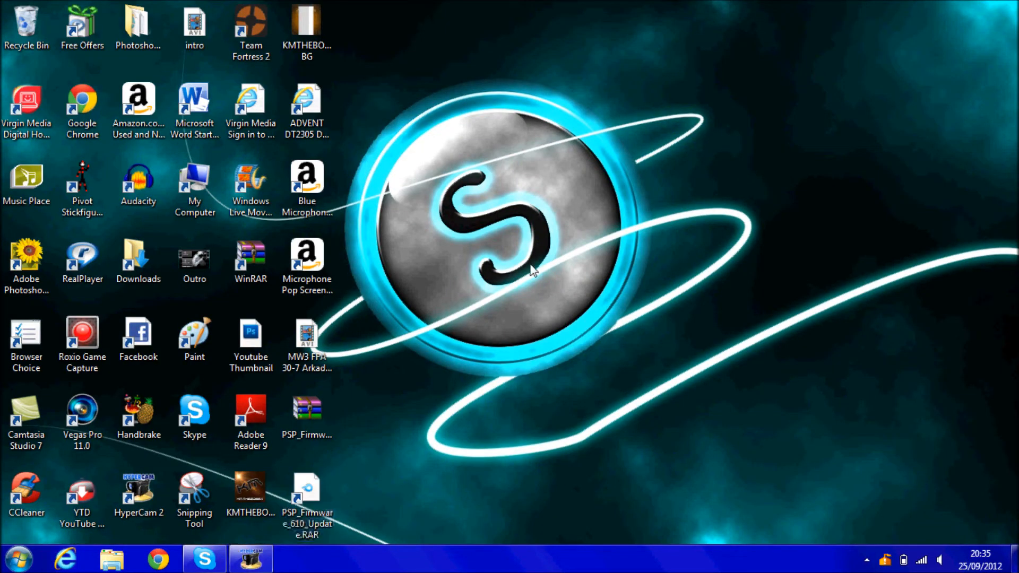
mouse_move(307, 410)
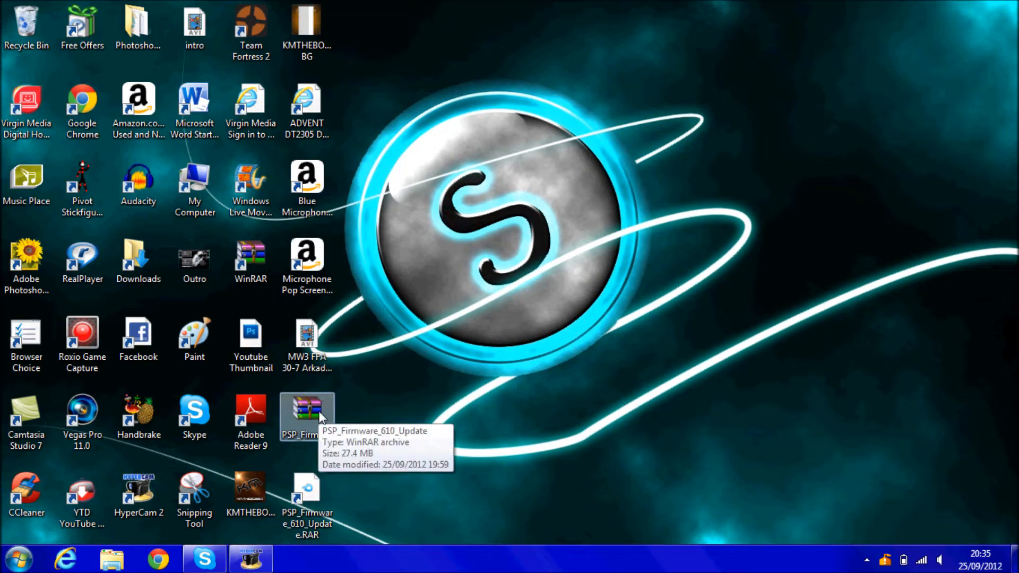
Step: Show the WinRAR context-menu extraction options for the PSP_Firmware_610_Update archive
right_click(306, 412)
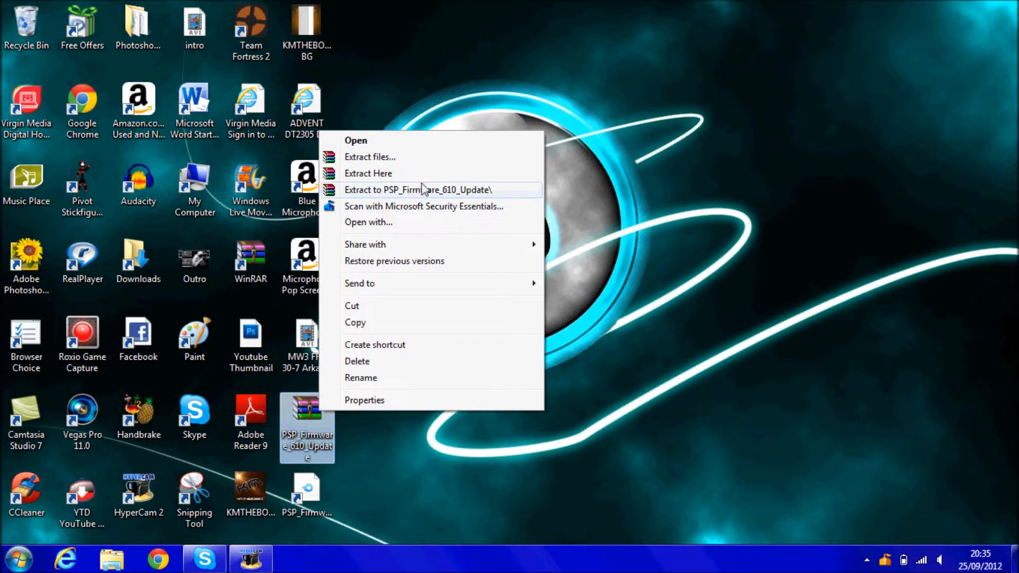